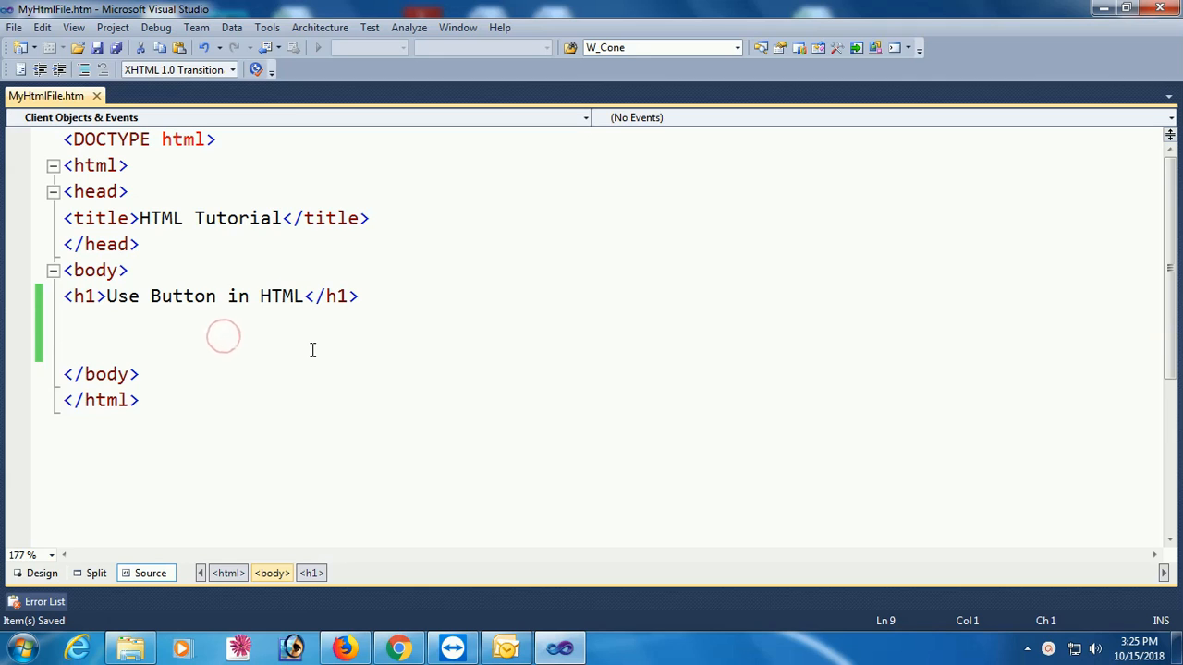
Step: Add a self-closing <input type="button" /> below the h1 heading and save the file
{"action": "type", "text": "<inpu"}
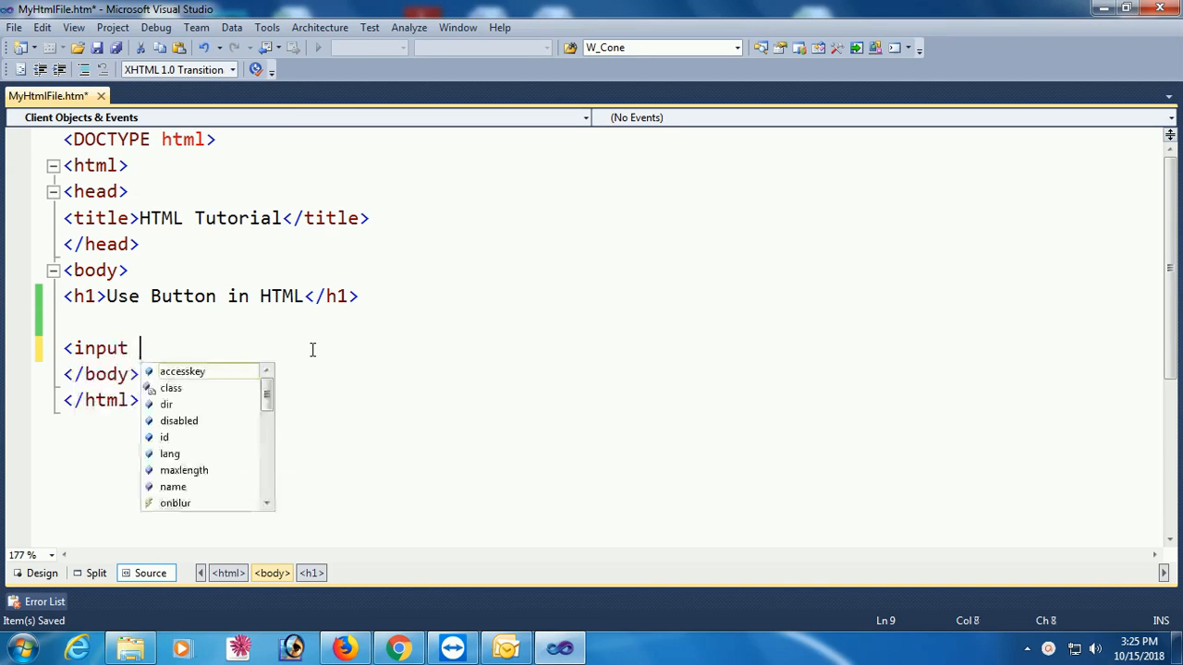
{"action": "type", "text": "ty"}
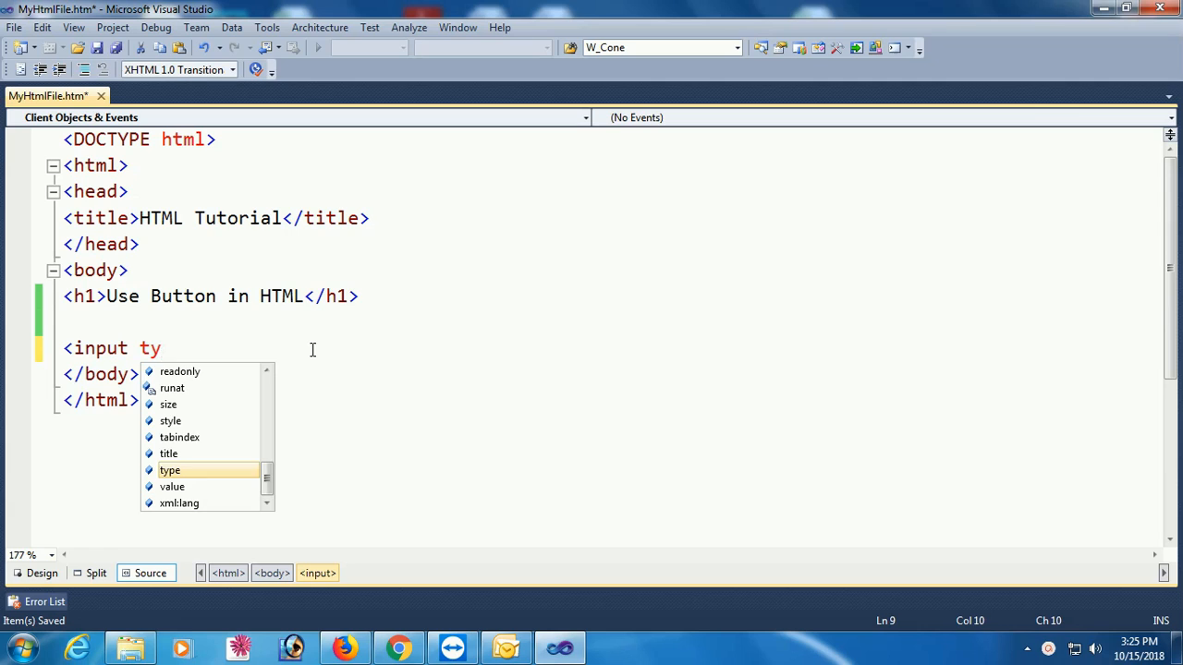
{"action": "type", "text": "pe=\"button"}
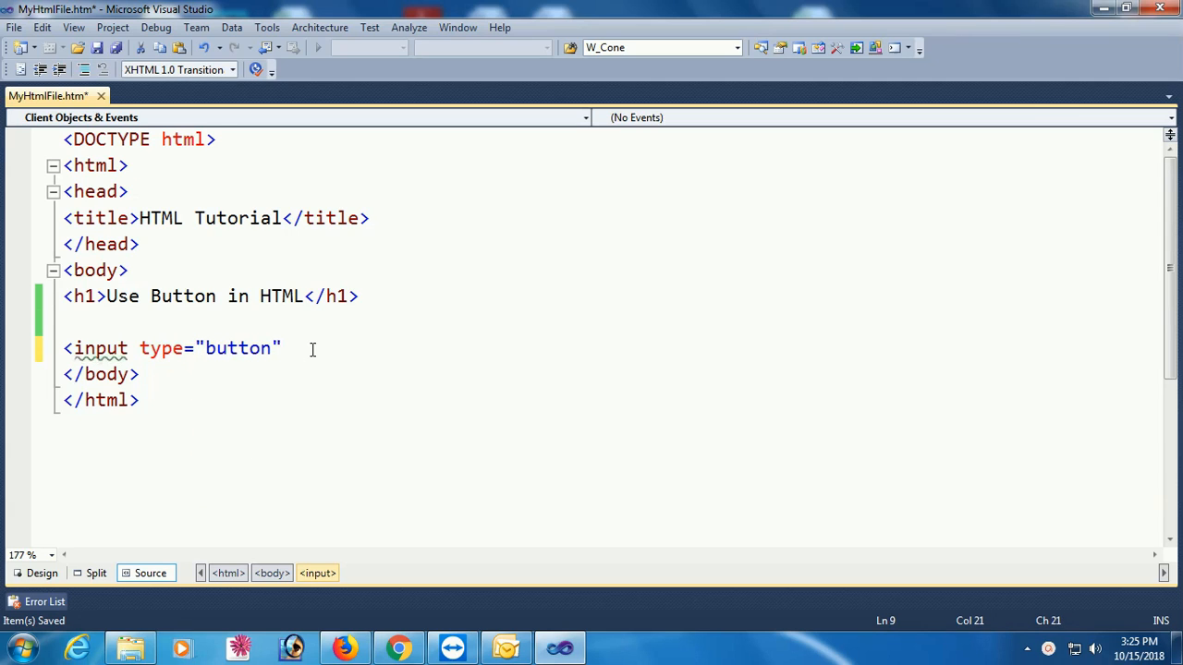
{"action": "type", "text": "/>"}
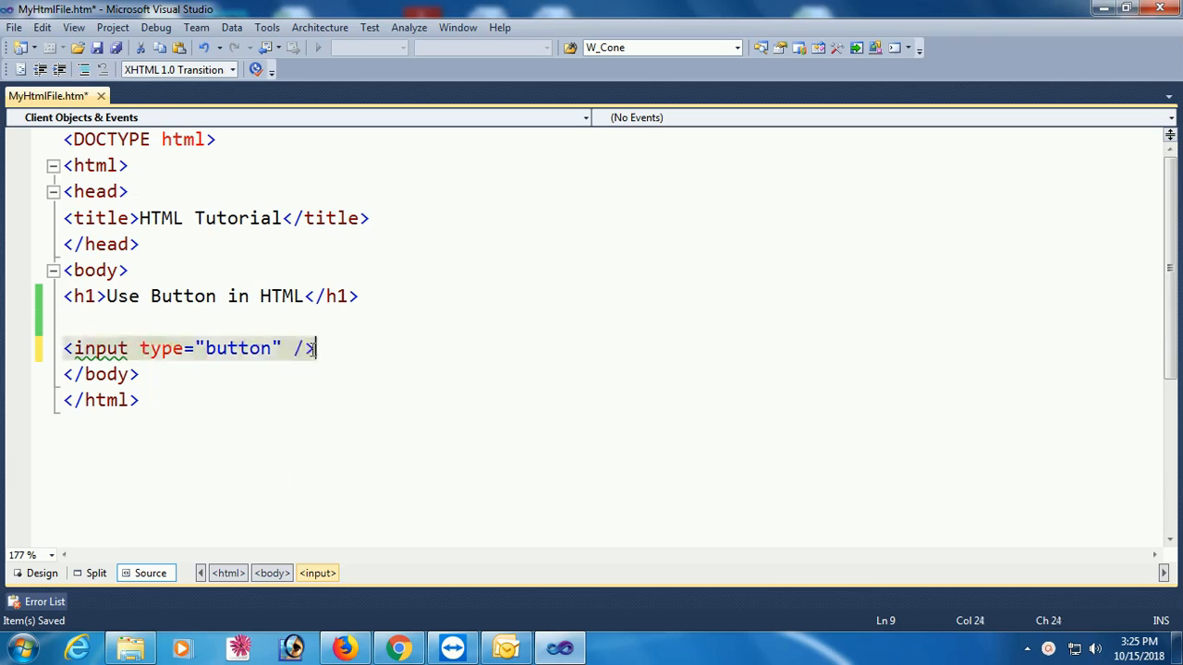
{"action": "key", "text": "ctrl+s"}
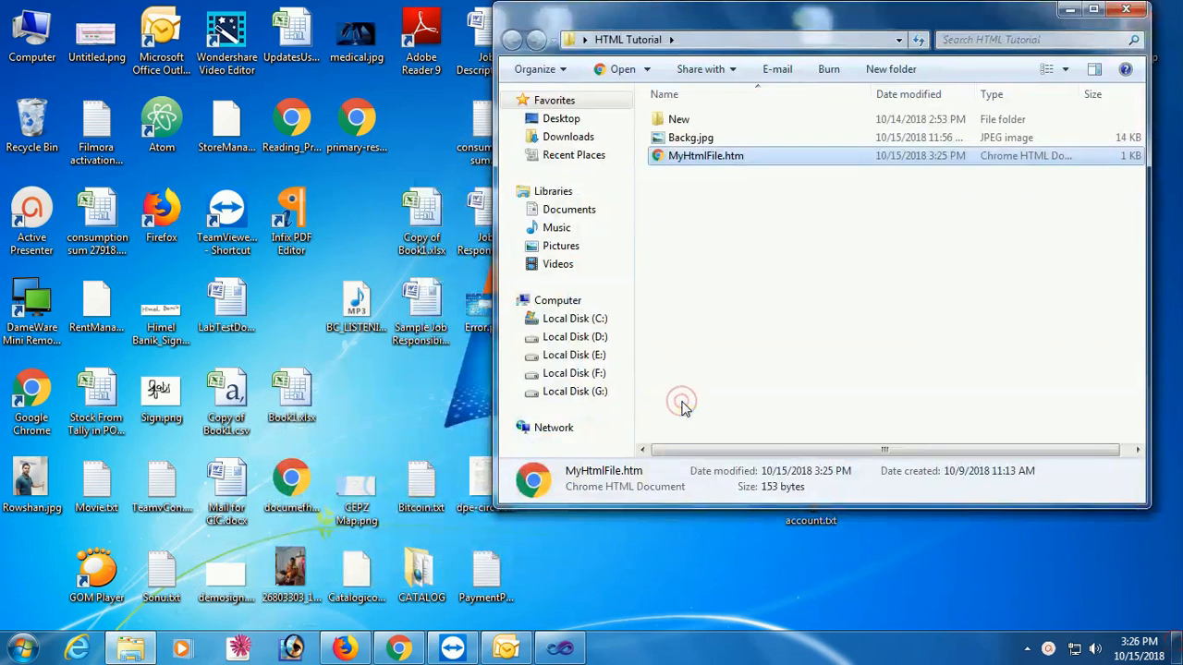
{"action": "double_click", "coordinate": [705, 155]}
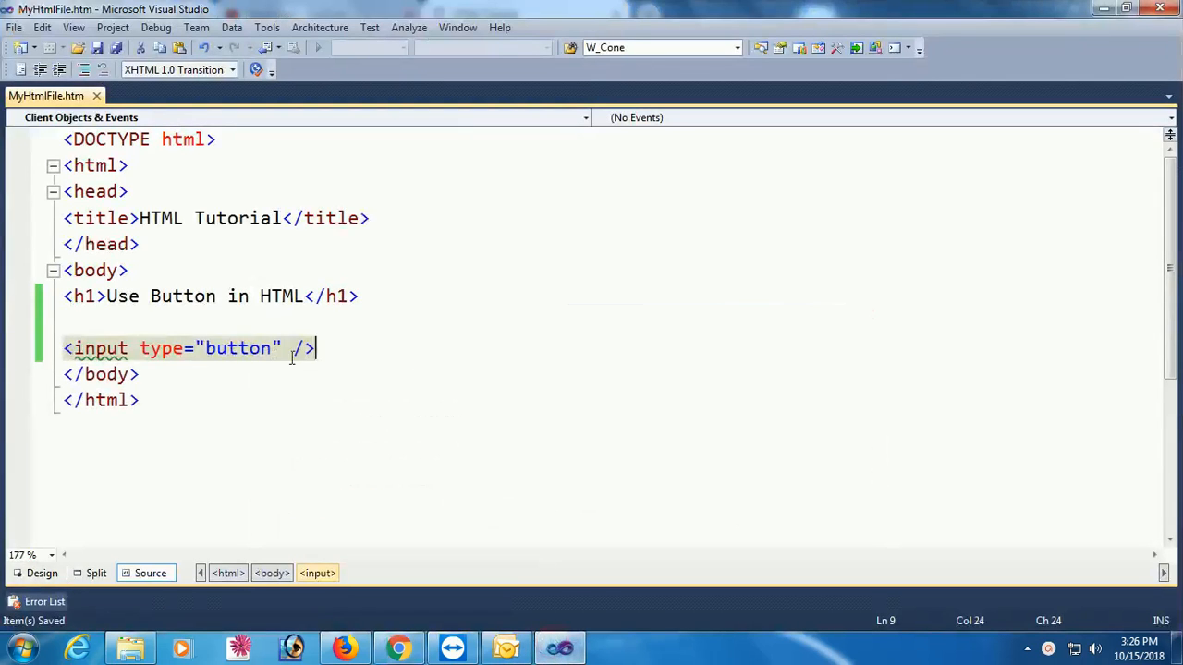
Step: Give the button input the value "Submit" in its tag
{"action": "type", "text": "te"}
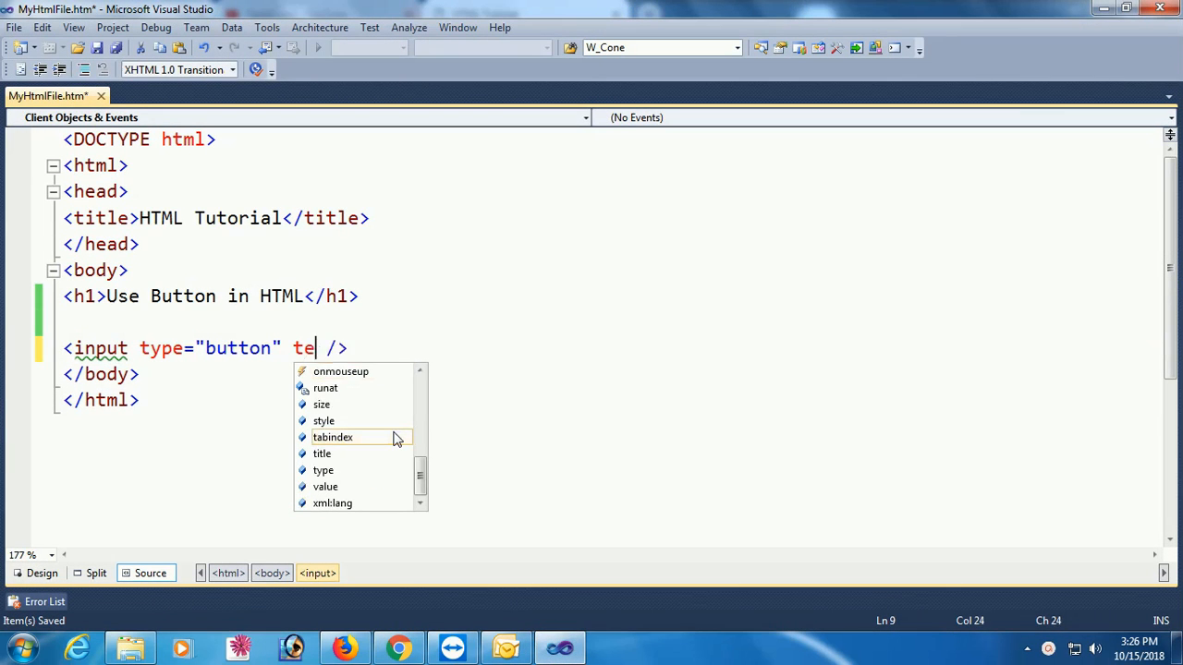
{"action": "type", "text": "xt"}
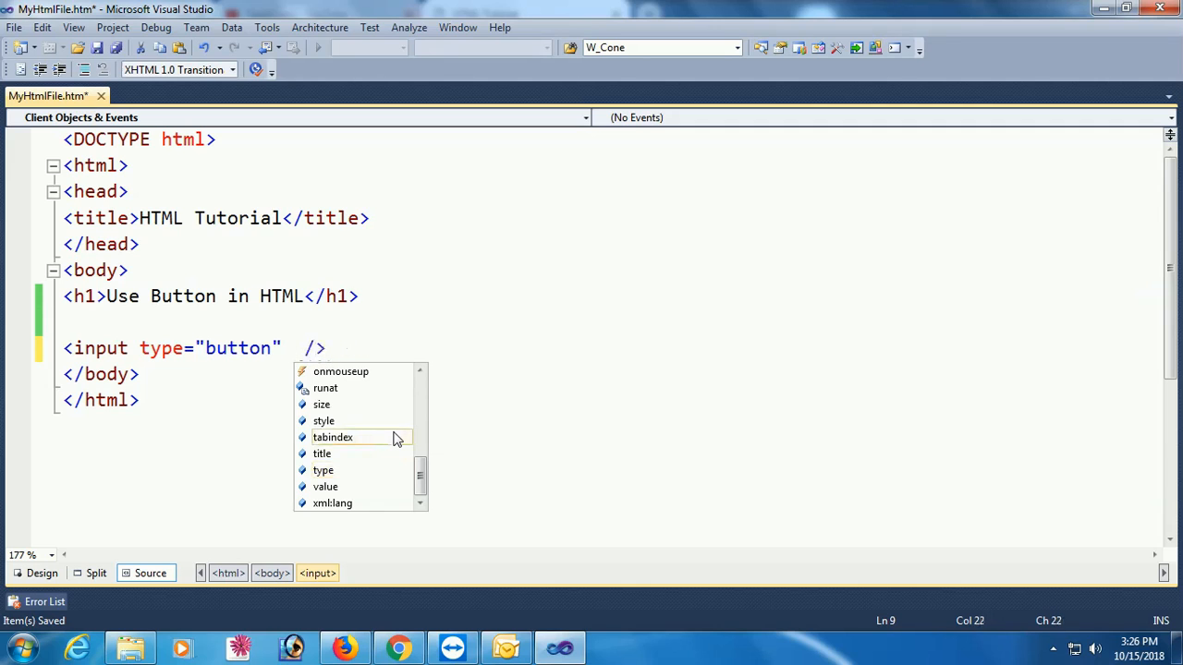
{"action": "type", "text": "value"}
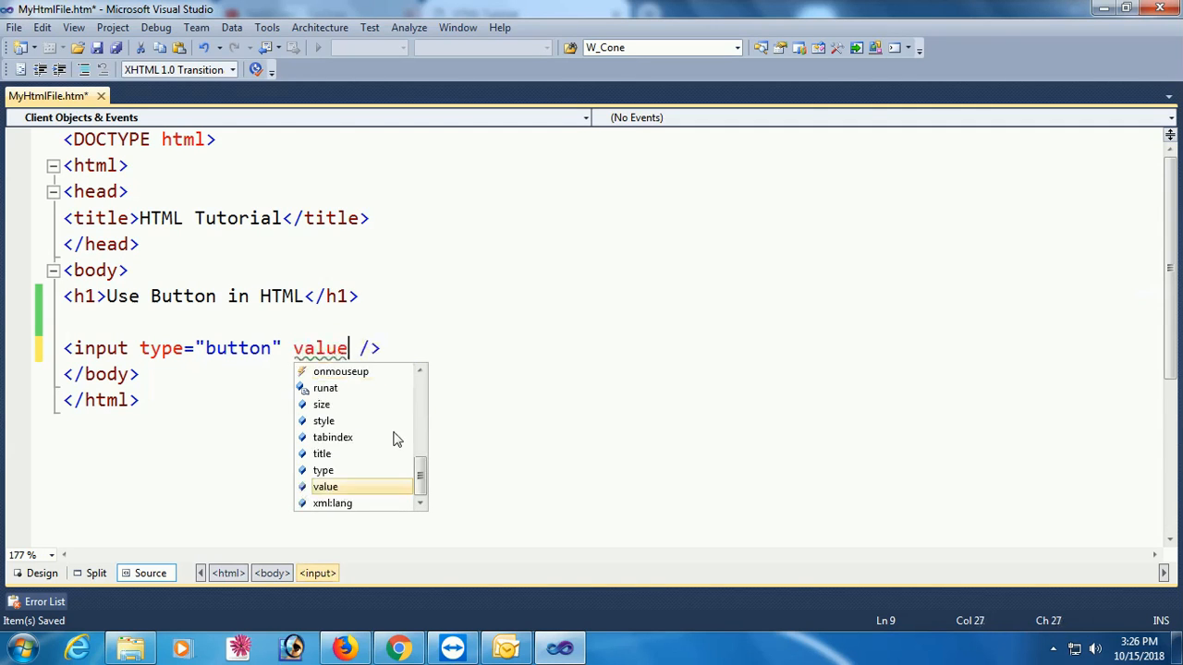
{"action": "type", "text": "=\"S"}
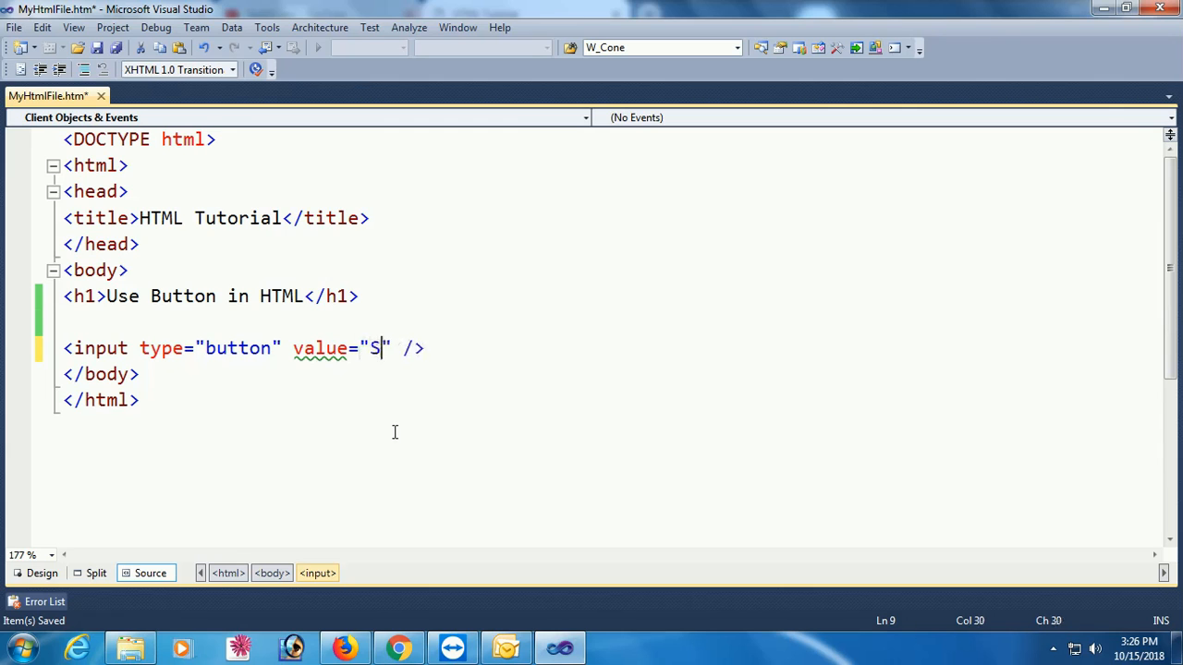
{"action": "type", "text": "ubmit\" style=\""}
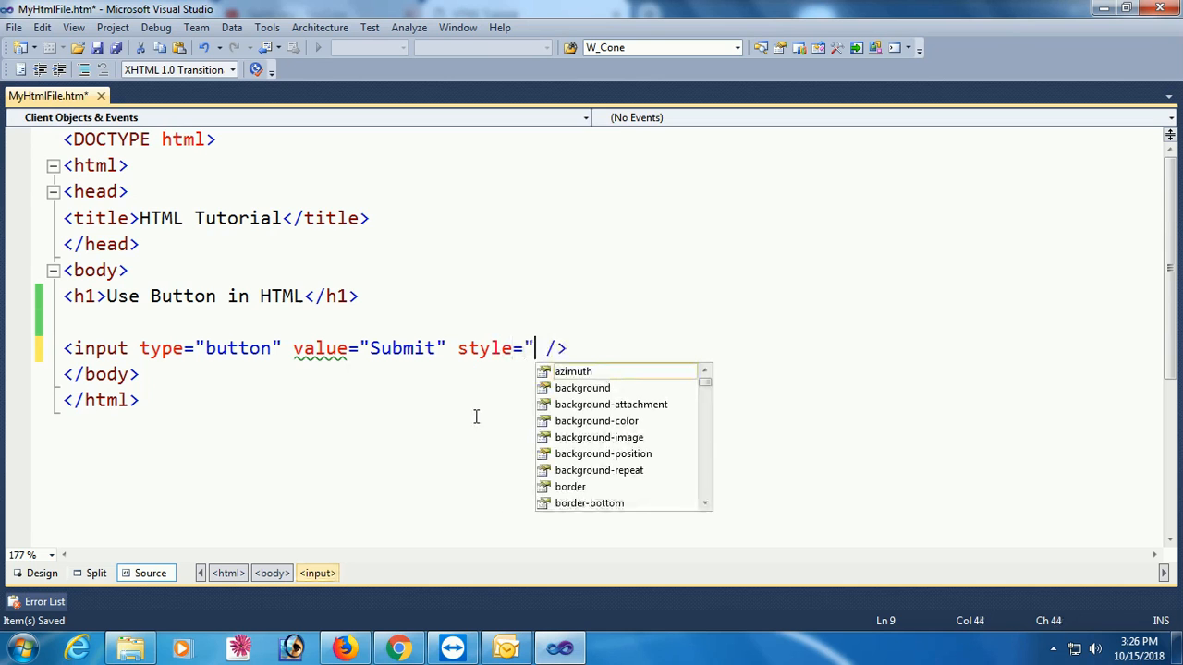
Step: Add background-color: Blue and color: White to the button's style attribute
{"action": "type", "text": "background-color"}
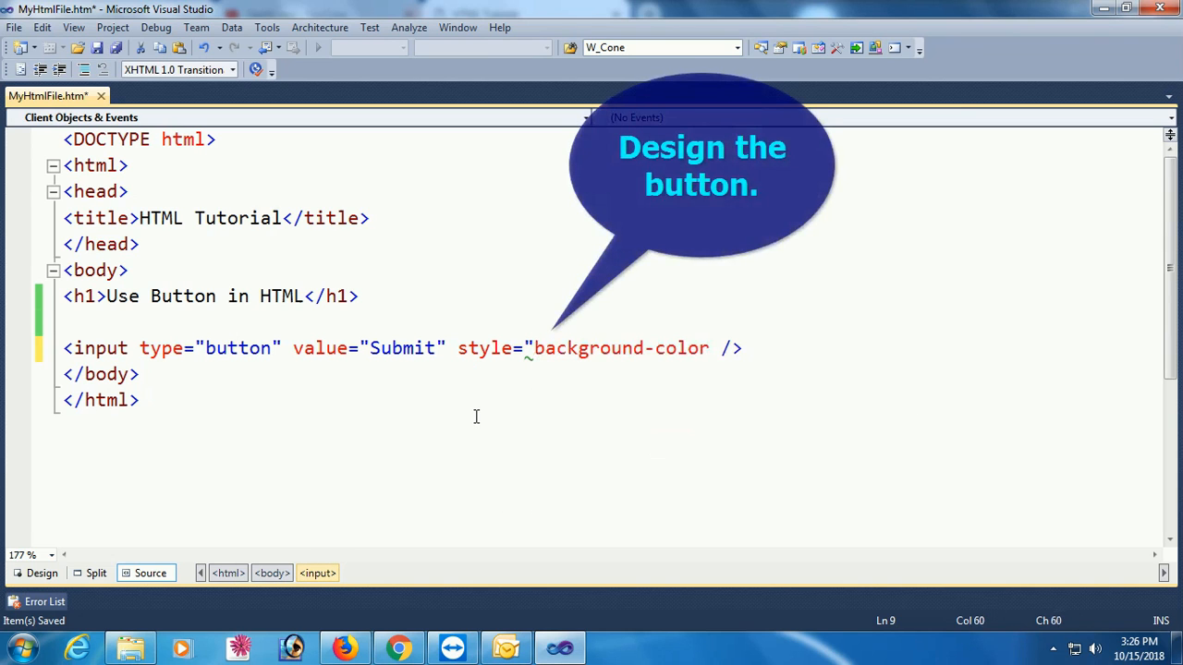
{"action": "type", "text": ":"}
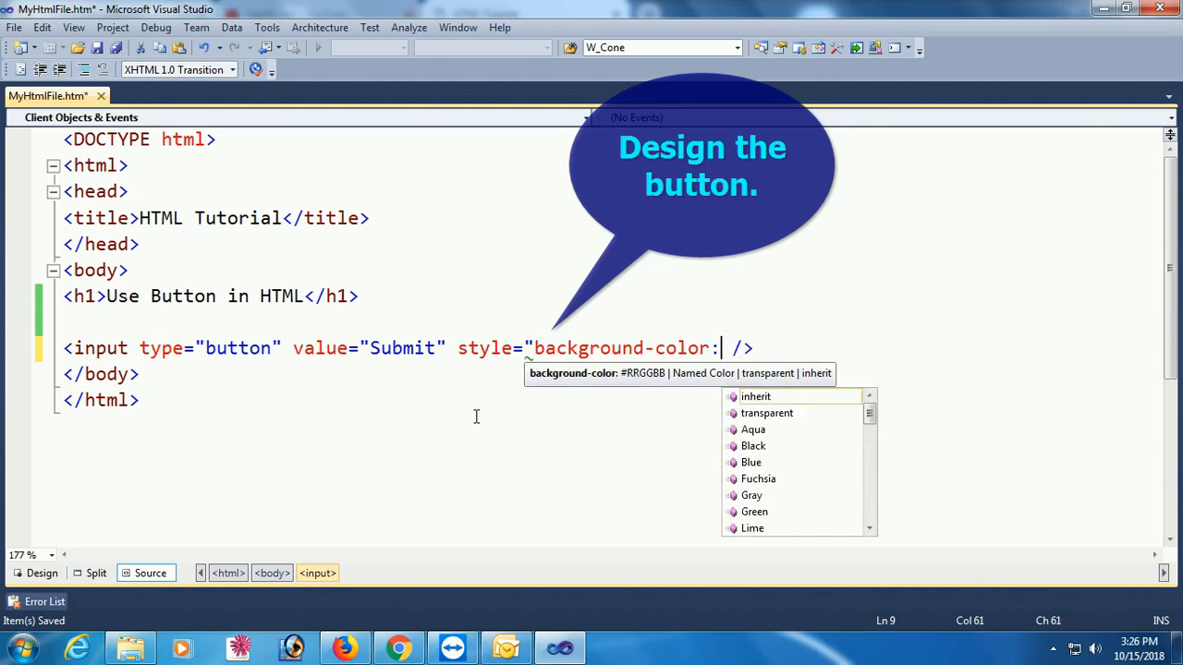
{"action": "double_click", "coordinate": [751, 462]}
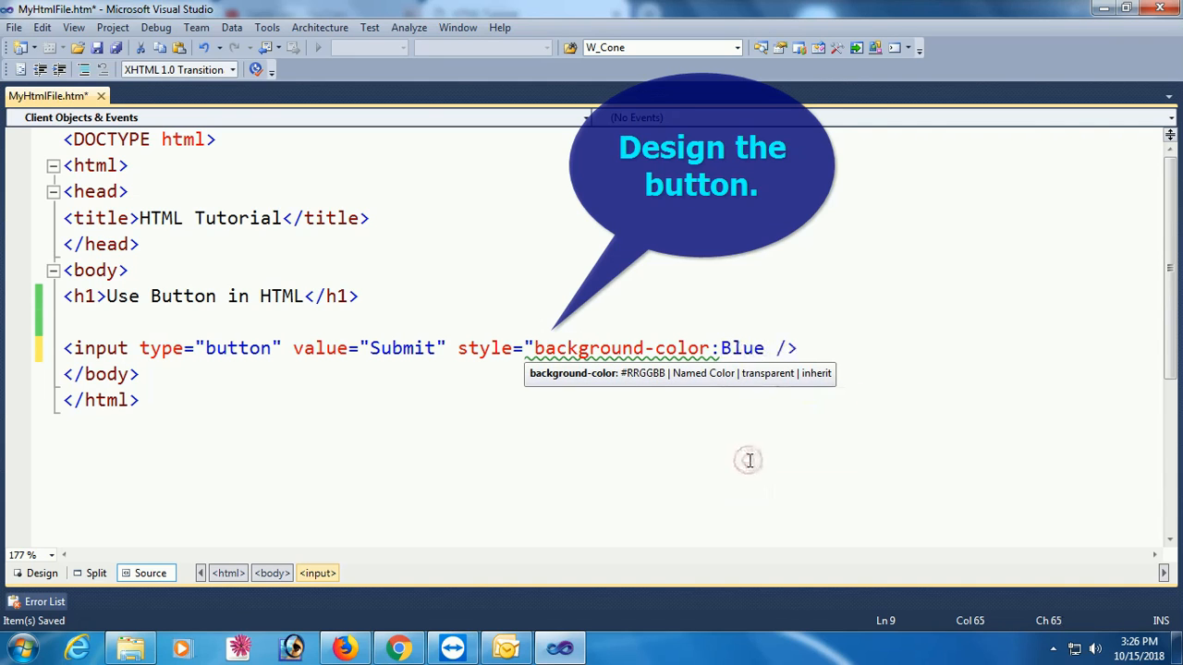
{"action": "type", "text": "; color:"}
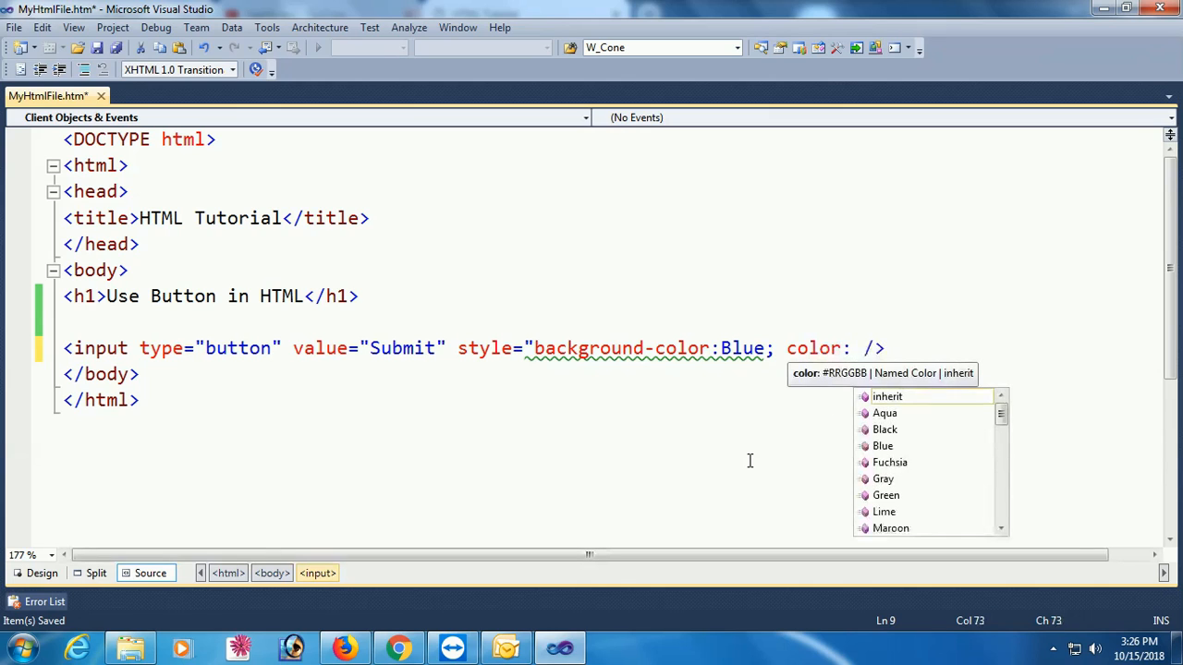
{"action": "type", "text": "White"}
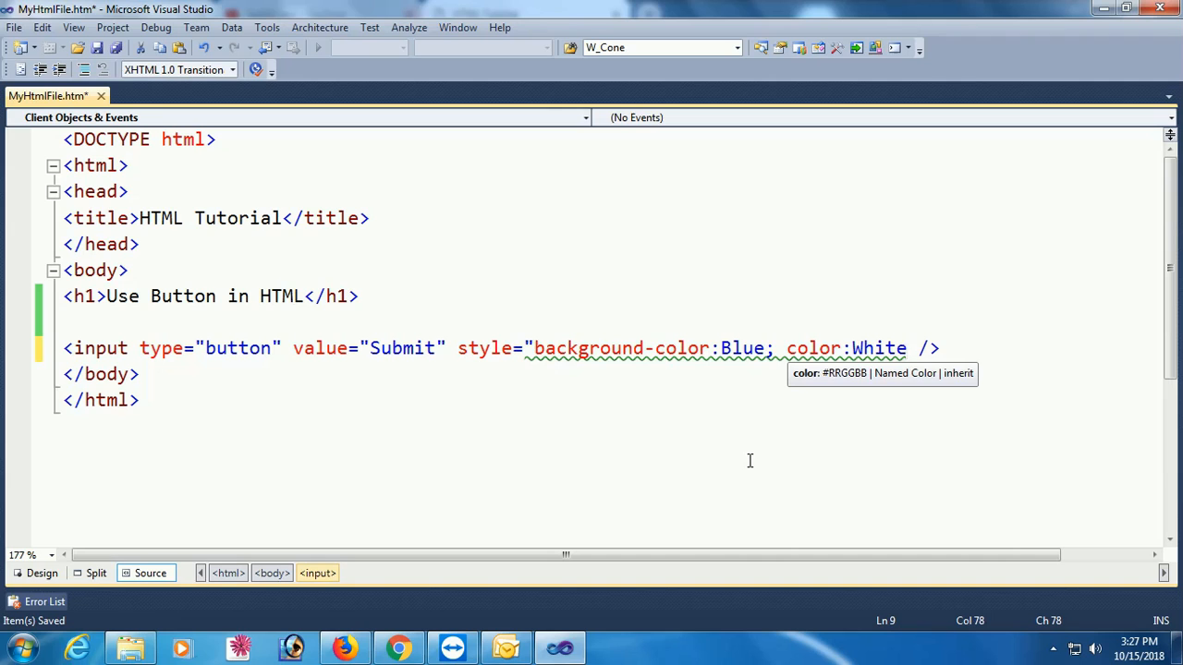
{"action": "type", "text": ";"}
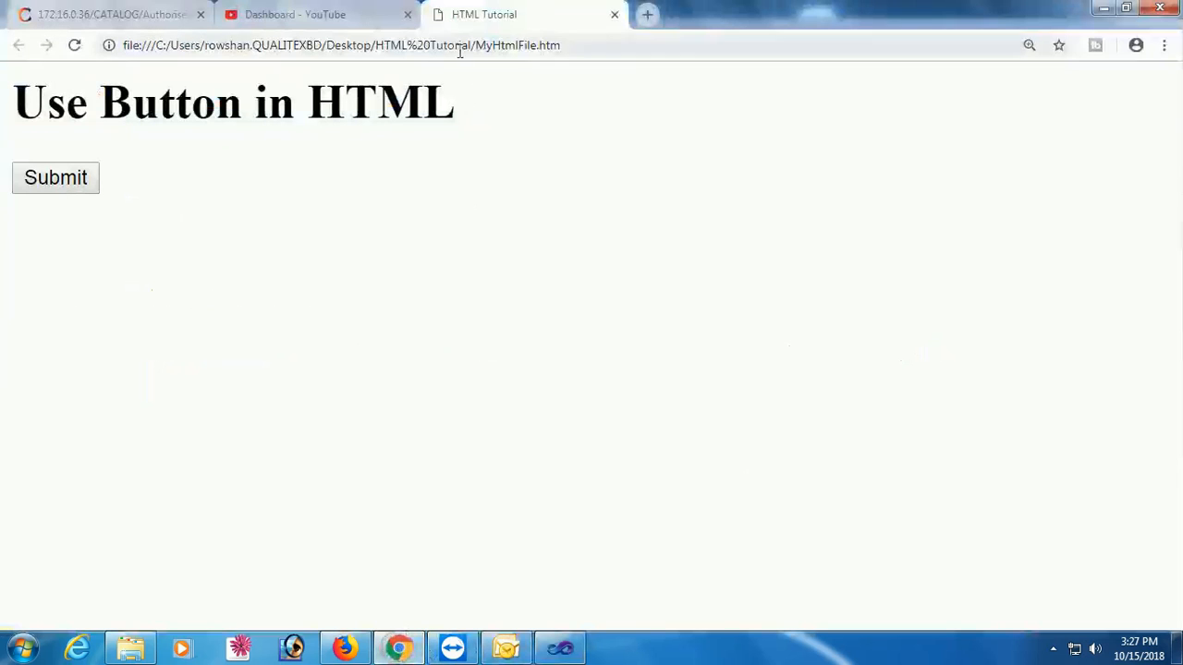
Step: View MyHtmlFile.htm in Chrome's HTML Tutorial tab
{"action": "left_click", "coordinate": [55, 177]}
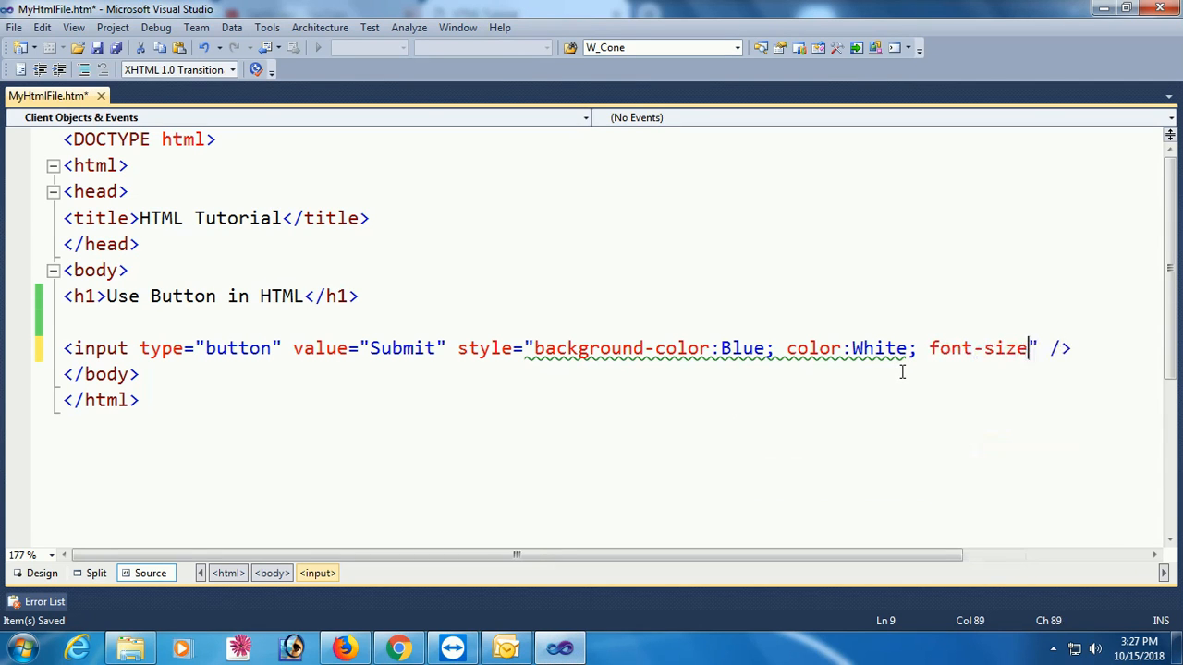
Step: Add font-size: xx-large and font-family: Century Gothic to the button's style
{"action": "type", "text": ":xx-large;"}
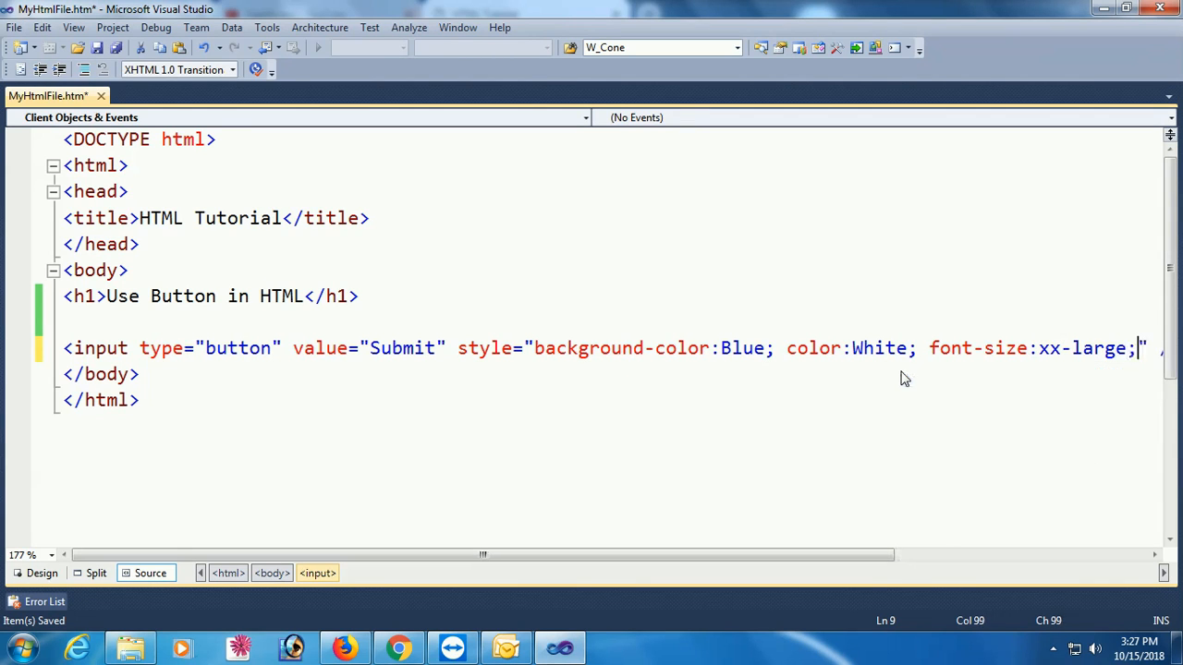
{"action": "type", "text": "fo"}
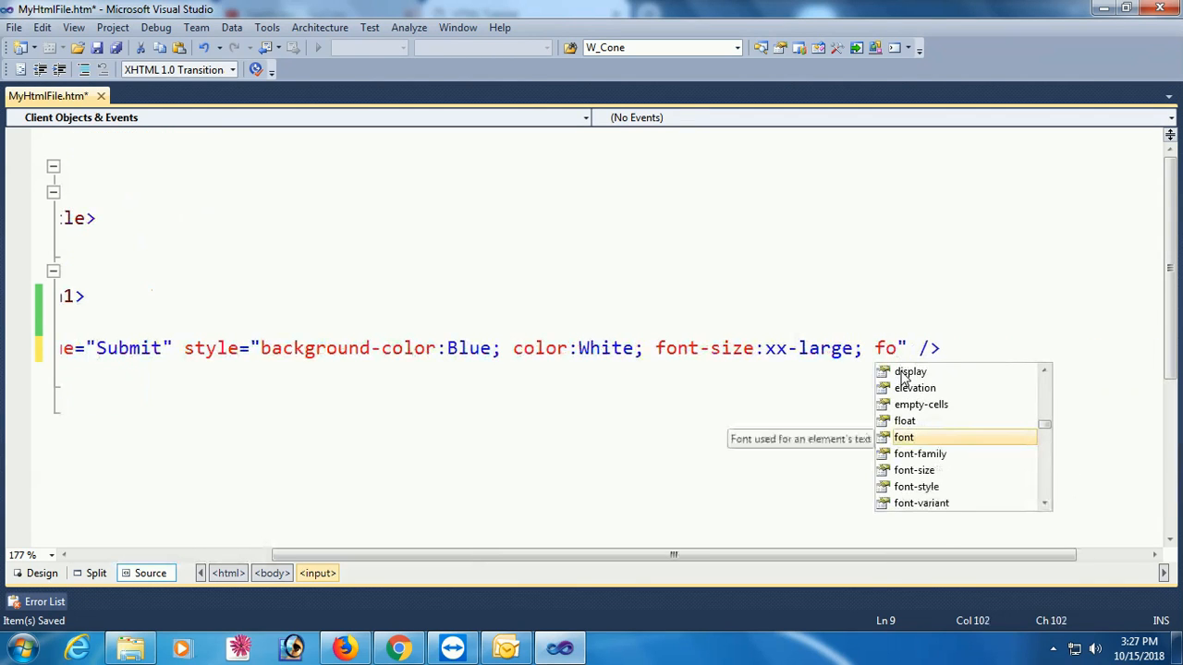
{"action": "type", "text": "font-family:"}
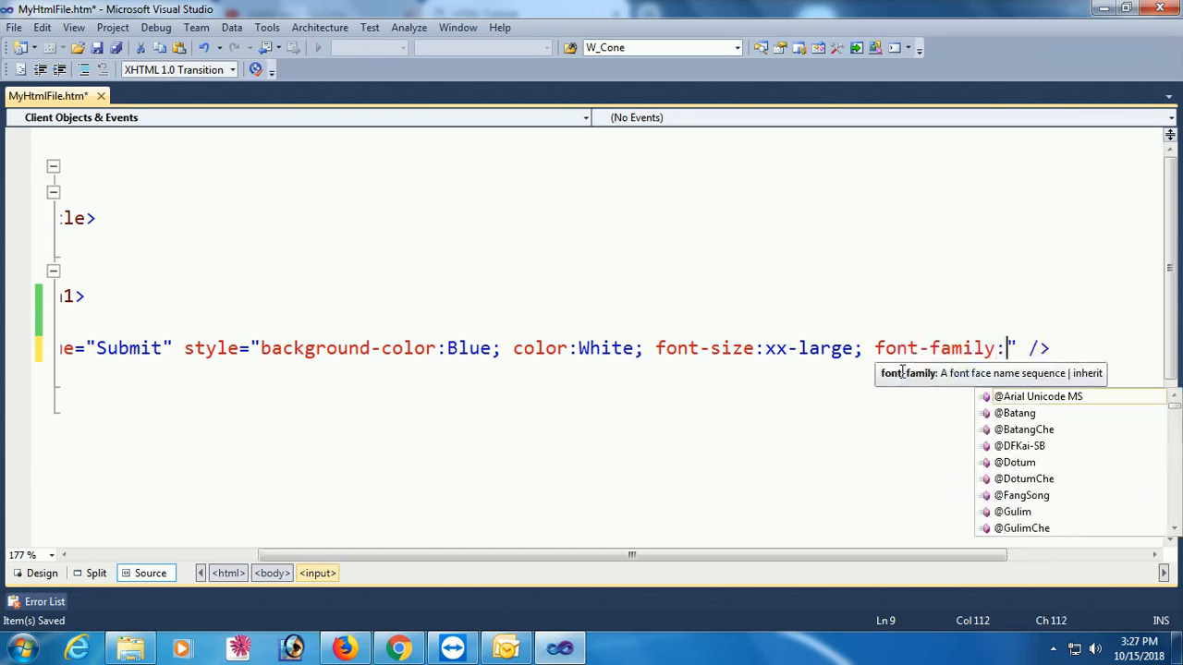
{"action": "type", "text": "ce"}
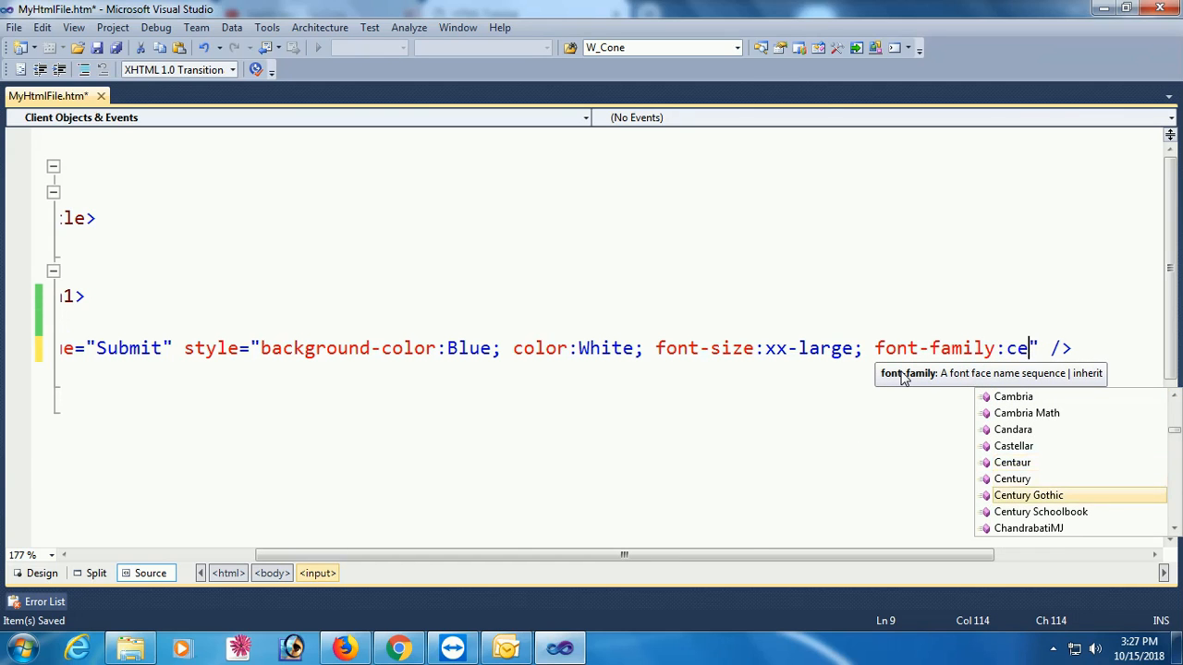
{"action": "double_click", "coordinate": [1029, 495]}
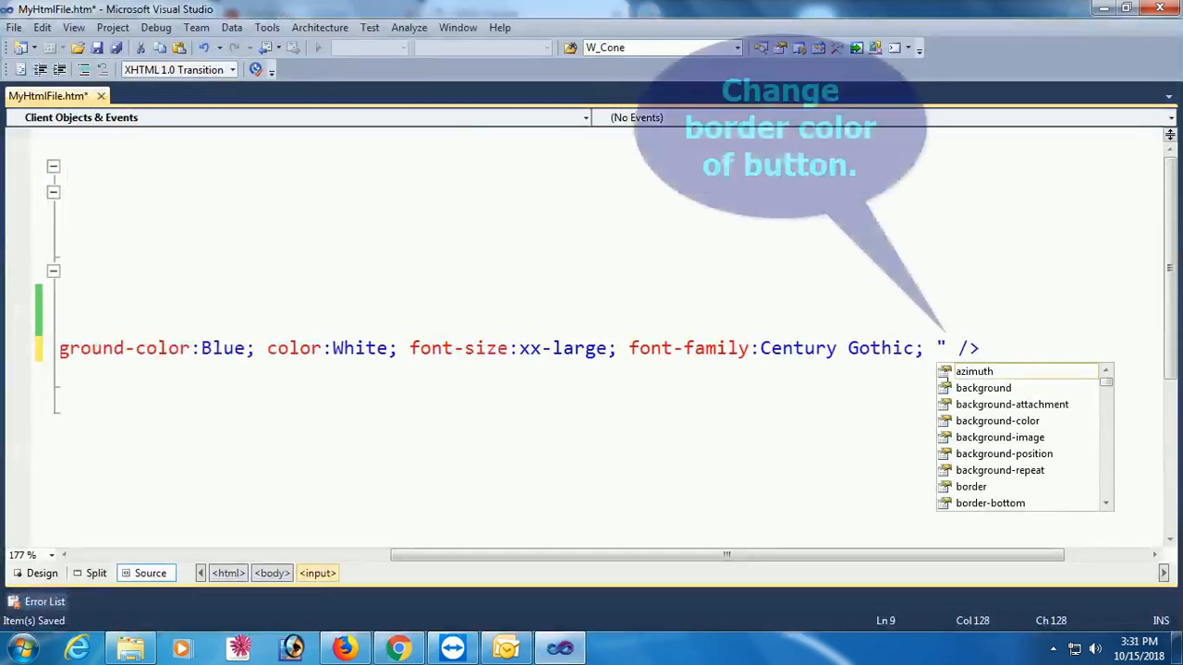
Step: Add border-color: Yellow after the font-family entry in the button's style
{"action": "type", "text": "border"}
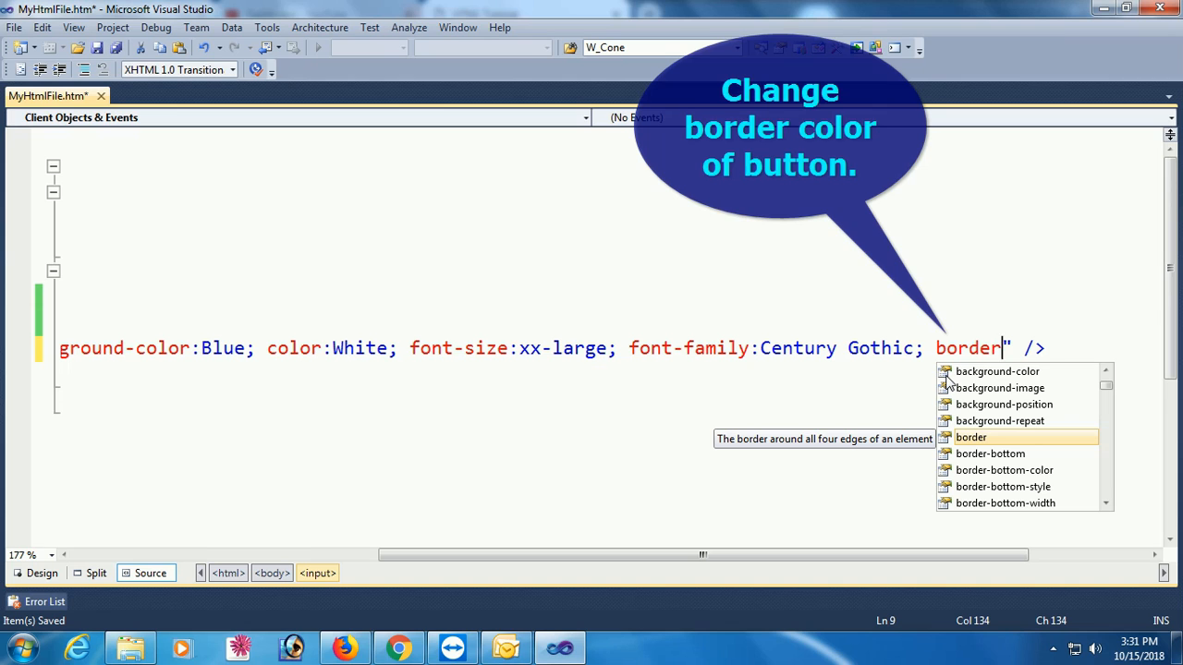
{"action": "type", "text": "-color:"}
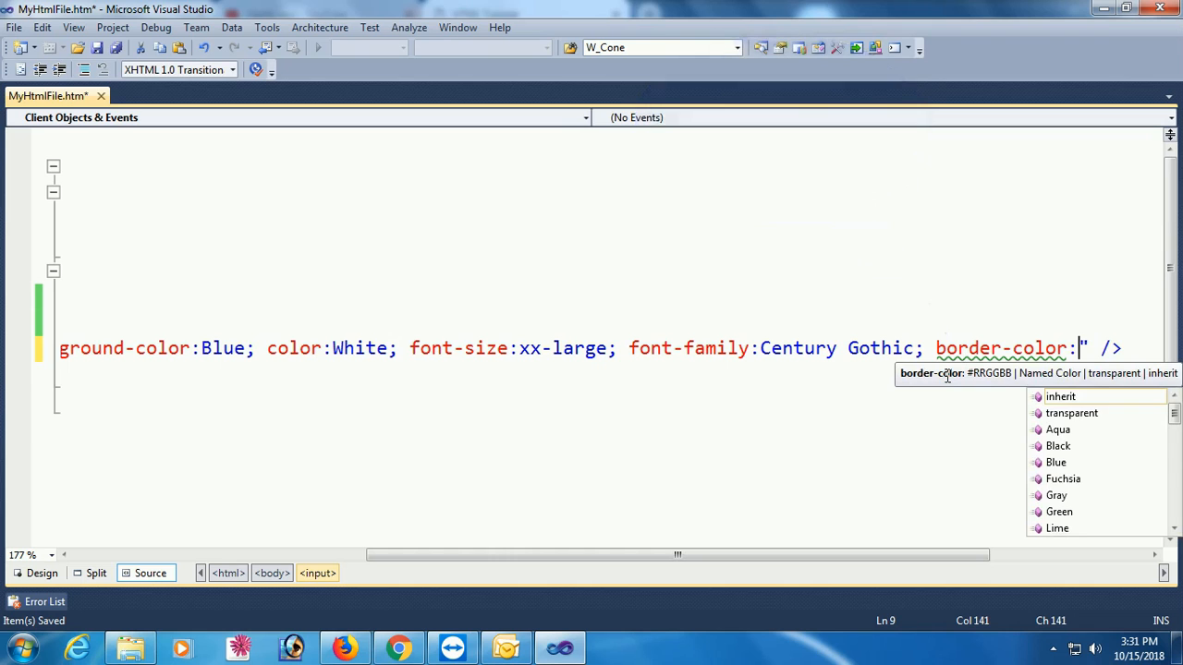
{"action": "type", "text": "Yellow"}
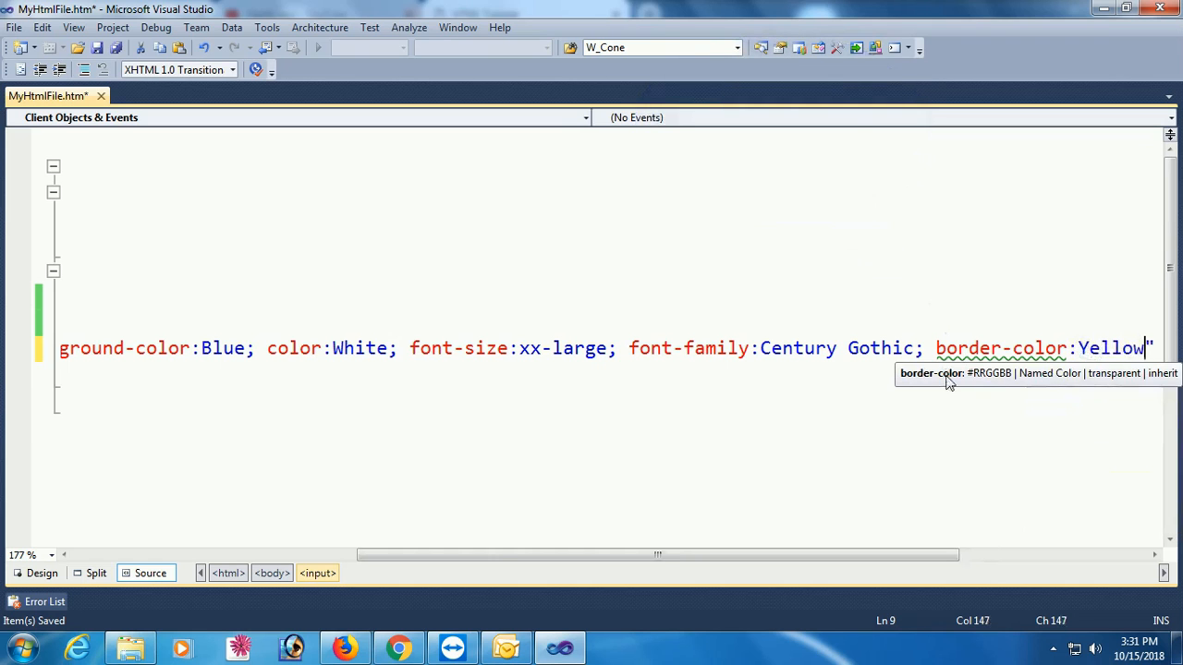